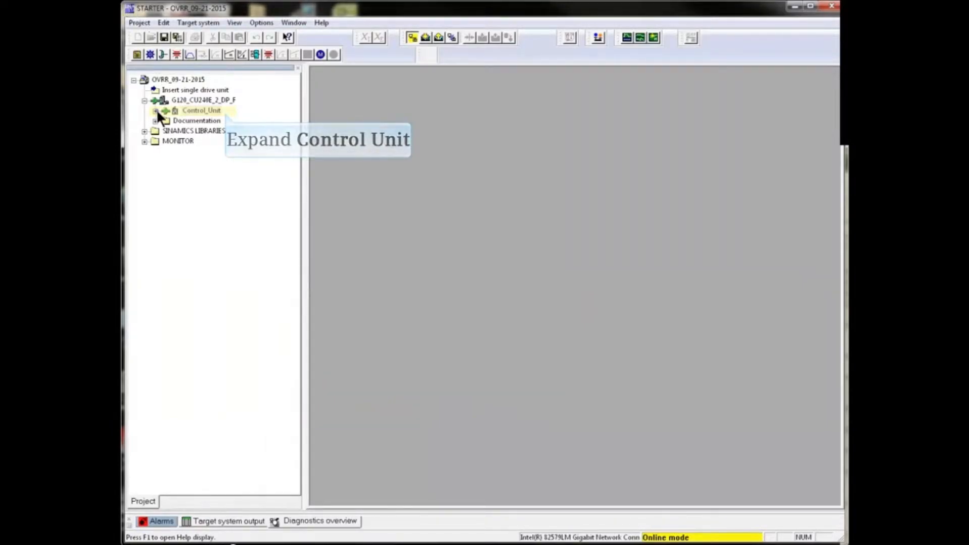
Expand Control_Unit in the project tree and open its Expert parameter list
{"action": "left_click", "coordinate": [155, 110]}
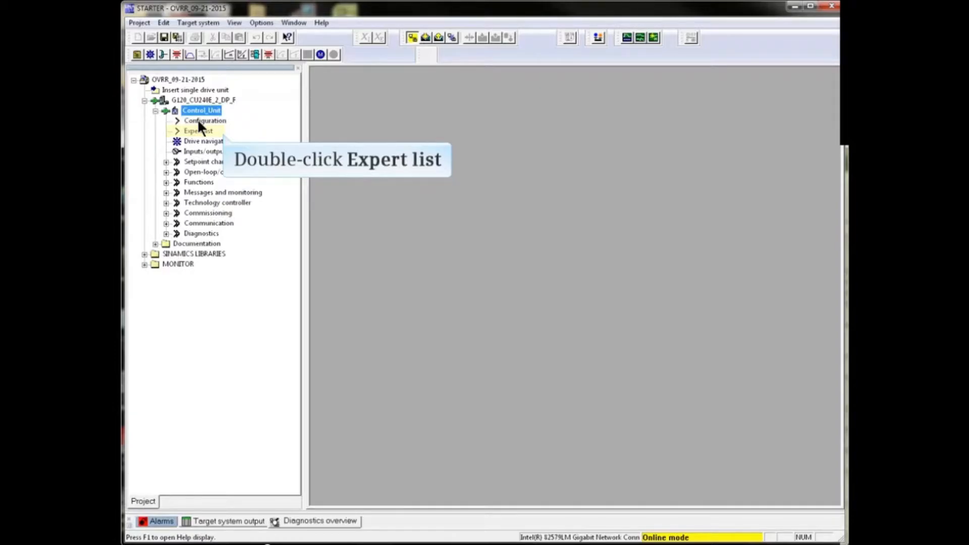
{"action": "double_click", "coordinate": [198, 130]}
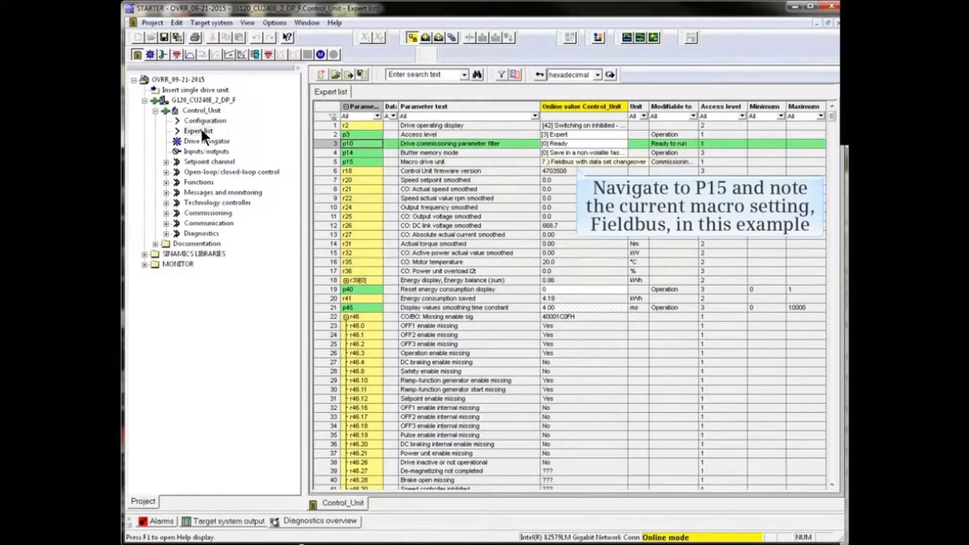
{"action": "left_click", "coordinate": [591, 161]}
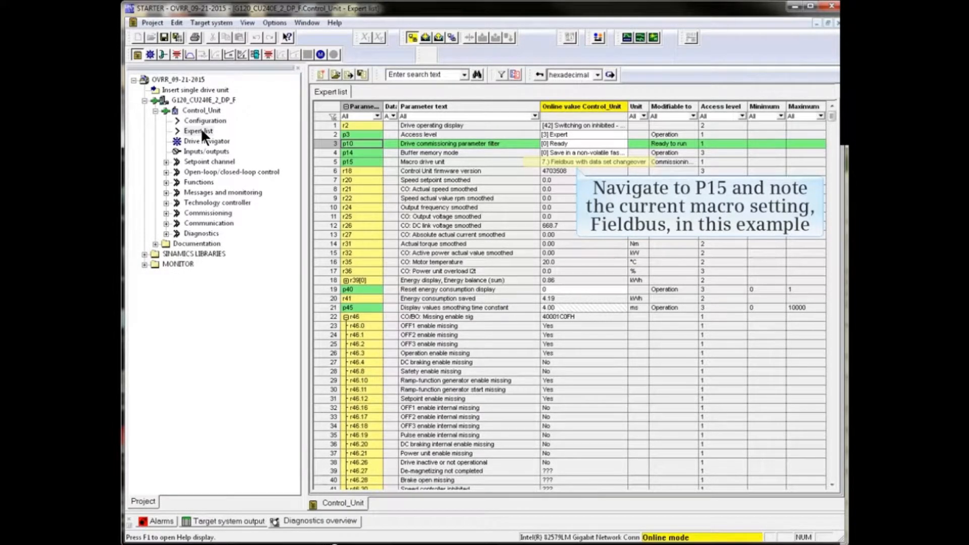
{"action": "left_click", "coordinate": [618, 161]}
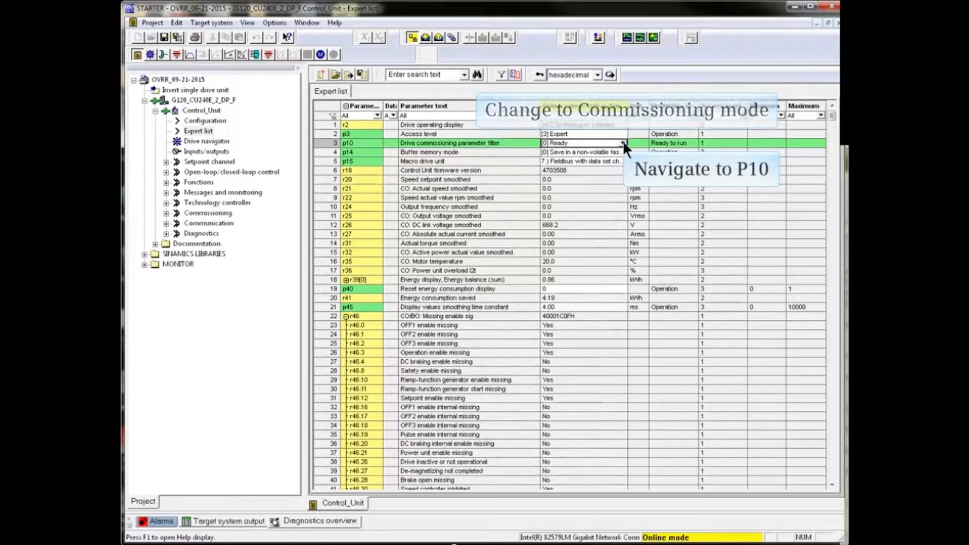
Set p10 commissioning parameter filter to [1] Quick commissioning
{"action": "left_click", "coordinate": [622, 143]}
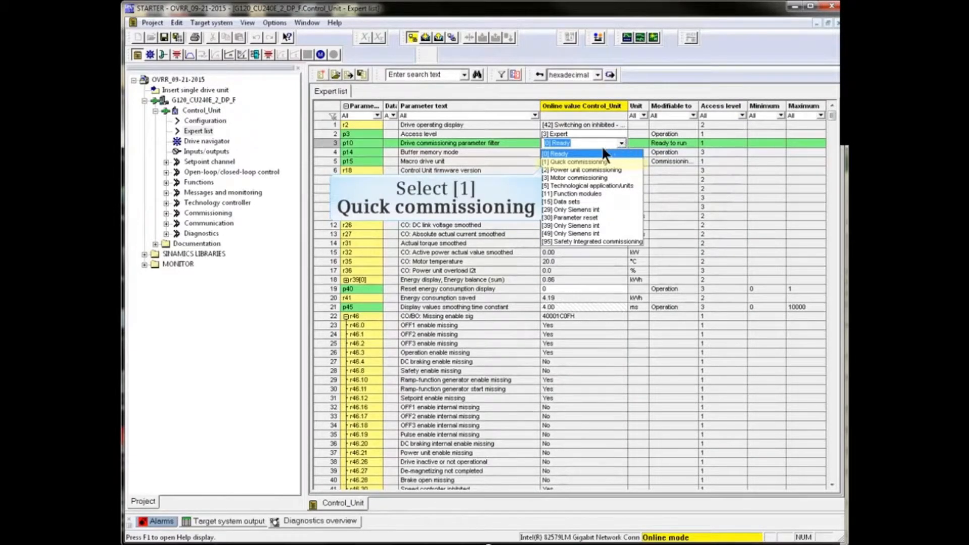
{"action": "left_click", "coordinate": [573, 161]}
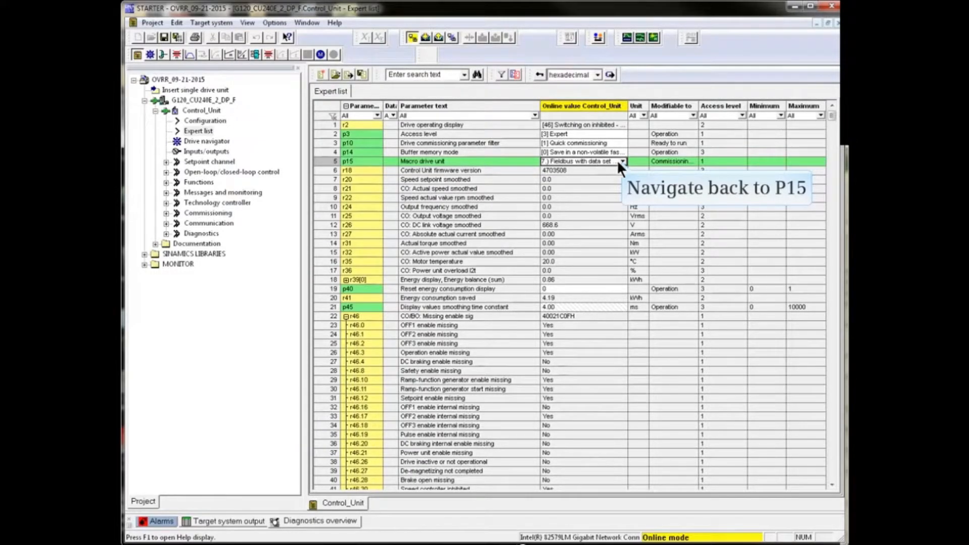
Show the p15 macro choices, including the Standard I/O options
{"action": "left_click", "coordinate": [621, 161]}
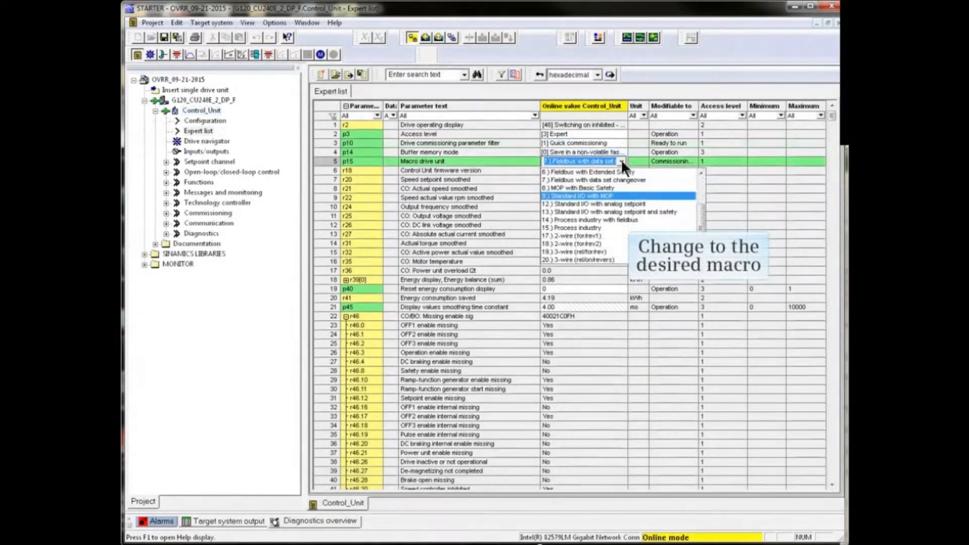